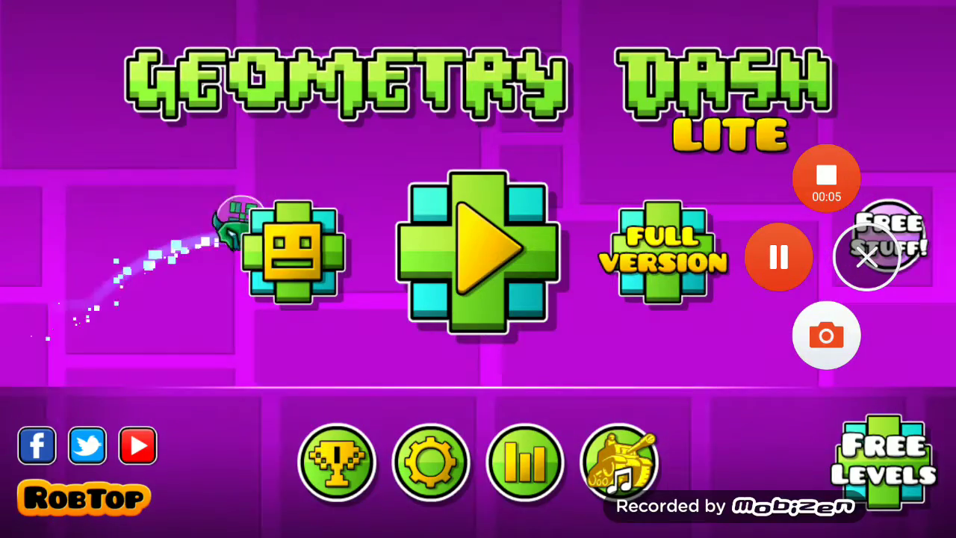
Start a Stereo Madness run from the main menu and play until the ad appears
click(478, 250)
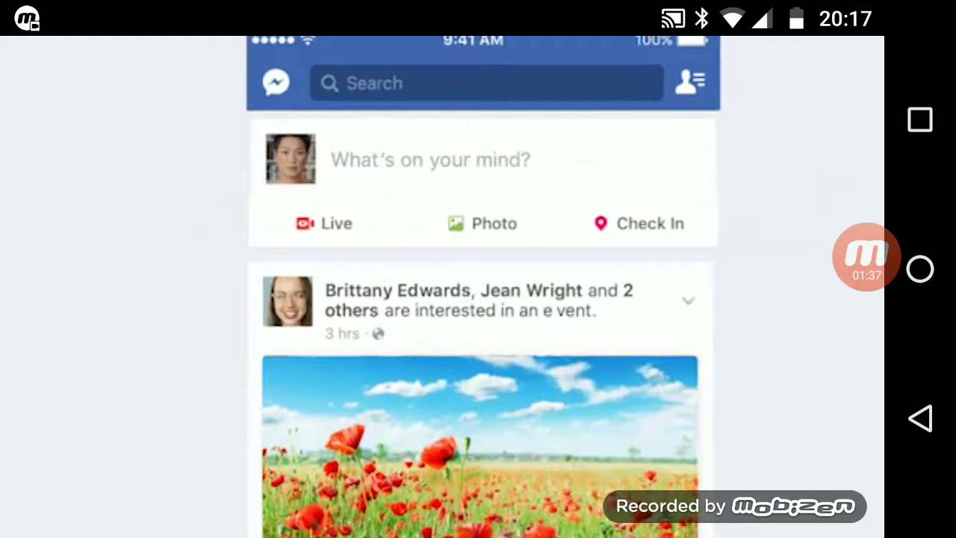
Dismiss the Facebook ad to reveal the attempt 4 results with 77 jumps
scroll(down, 3)
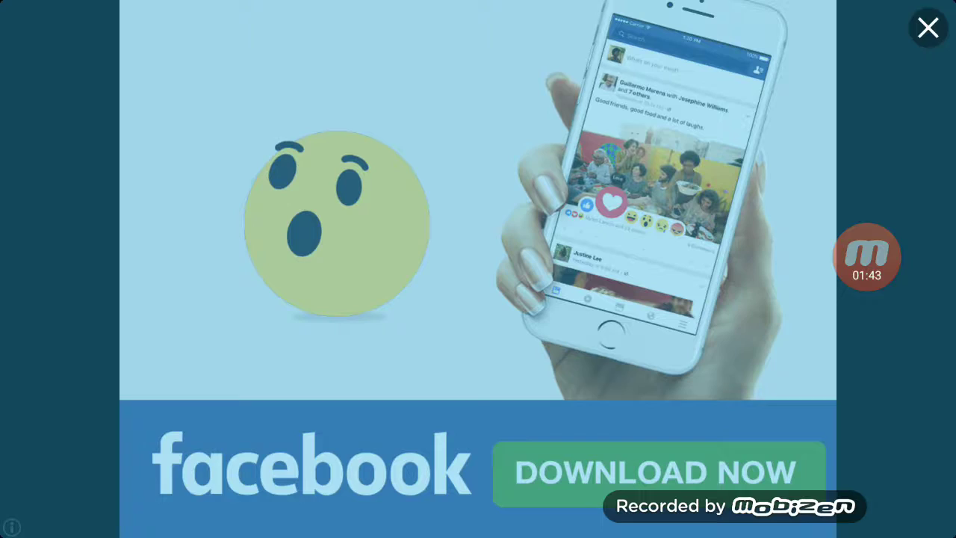
click(927, 27)
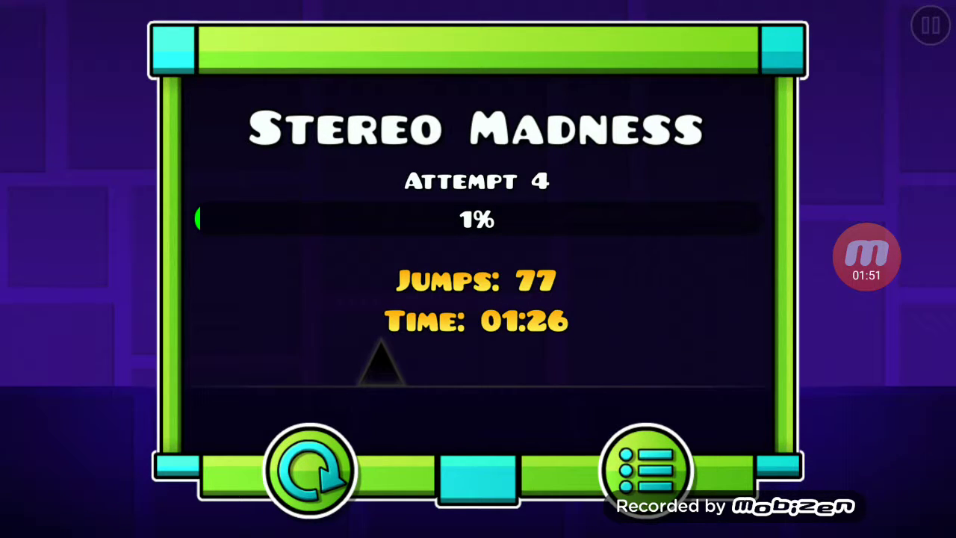
Leave the Stereo Madness results for the icon customization screen
click(647, 471)
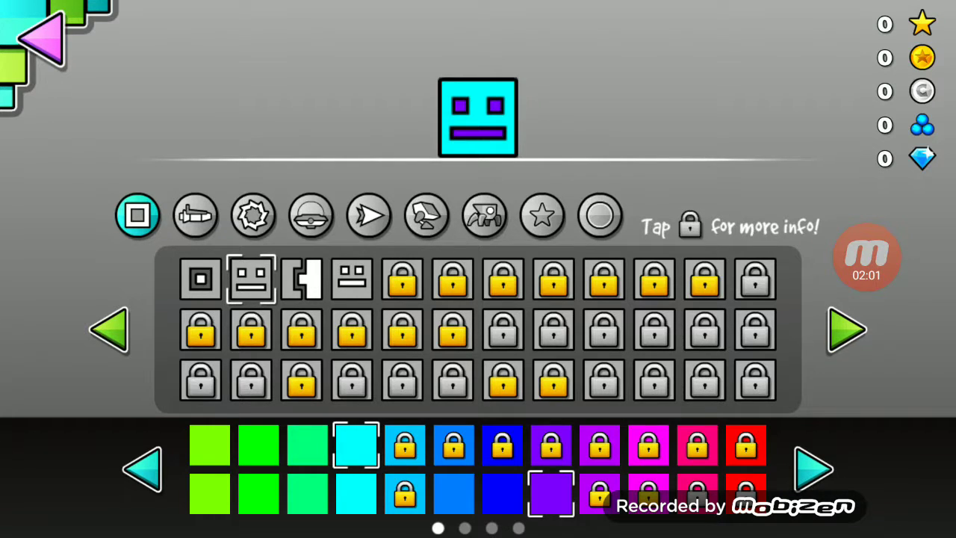
Browse the ship and cube icon sets, then return to the main menu unchanged
click(195, 216)
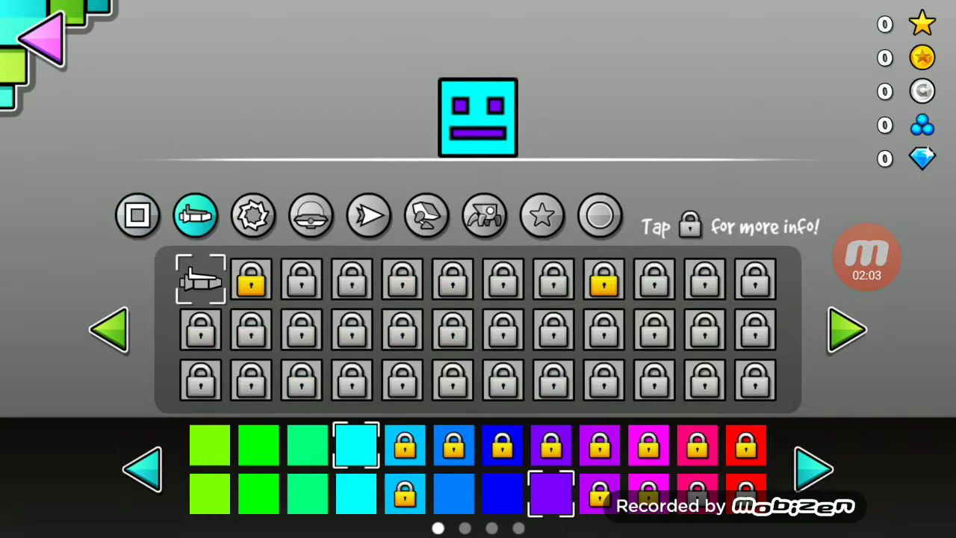
click(137, 215)
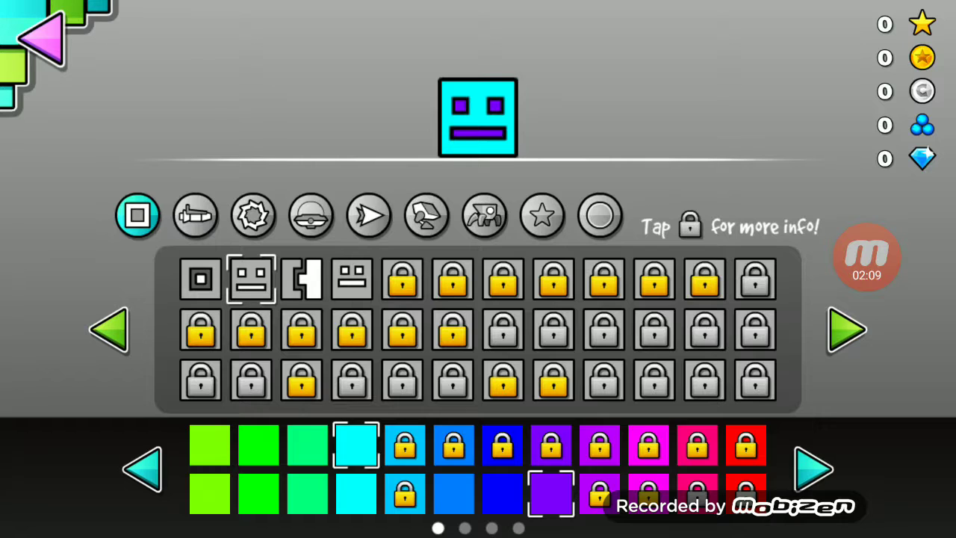
click(813, 468)
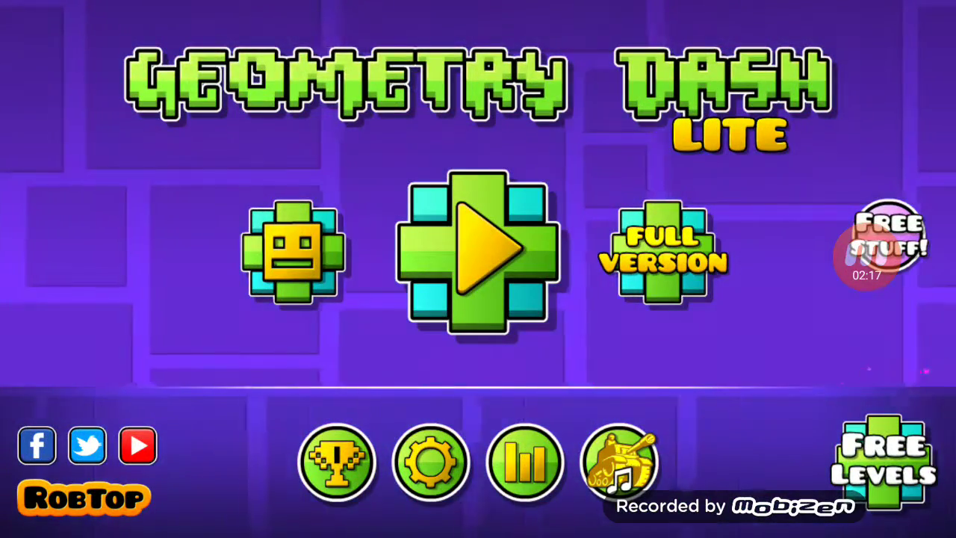
Enter the level list and start Stereo Madness, which shows 52% Normal Mode best
click(478, 254)
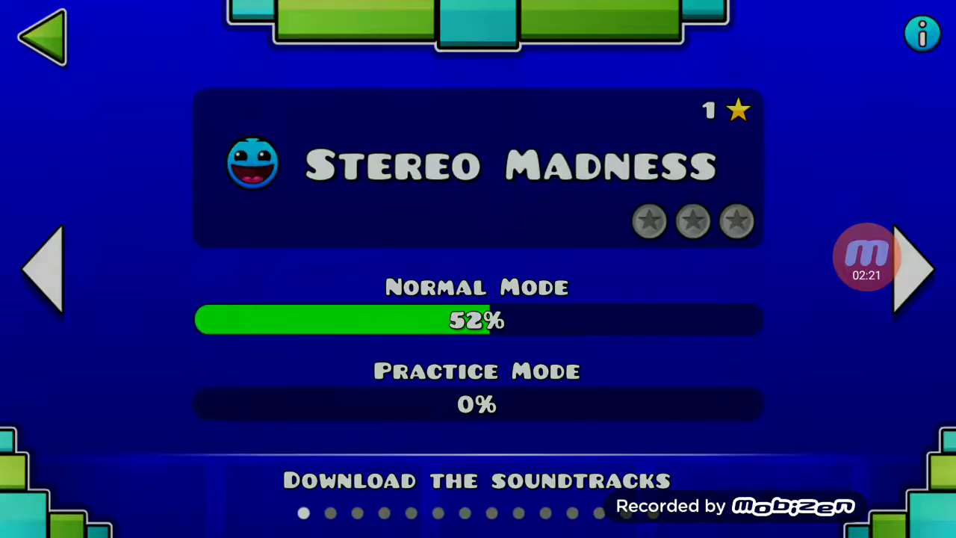
click(478, 320)
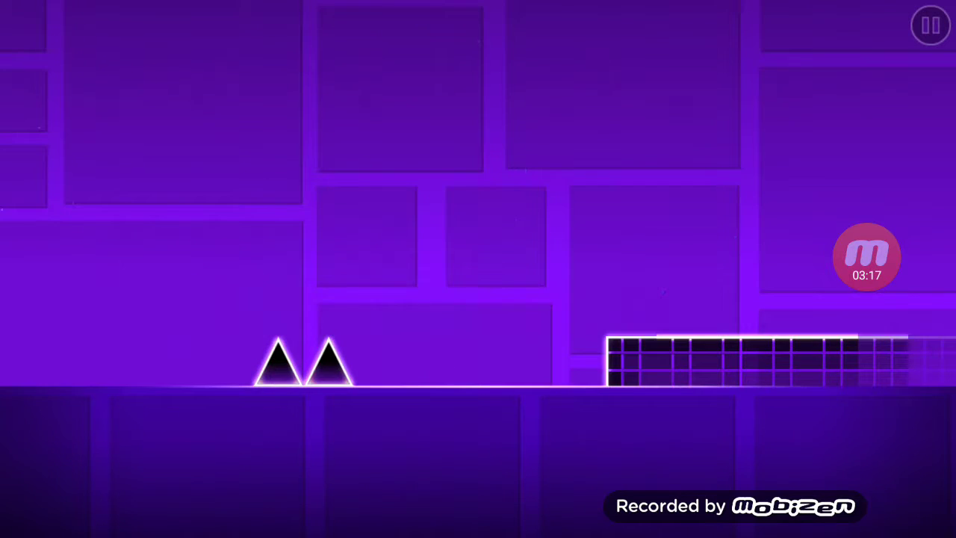
Jump through the run, then page the level list past Can't Let Go to Clutterfunk
click(478, 269)
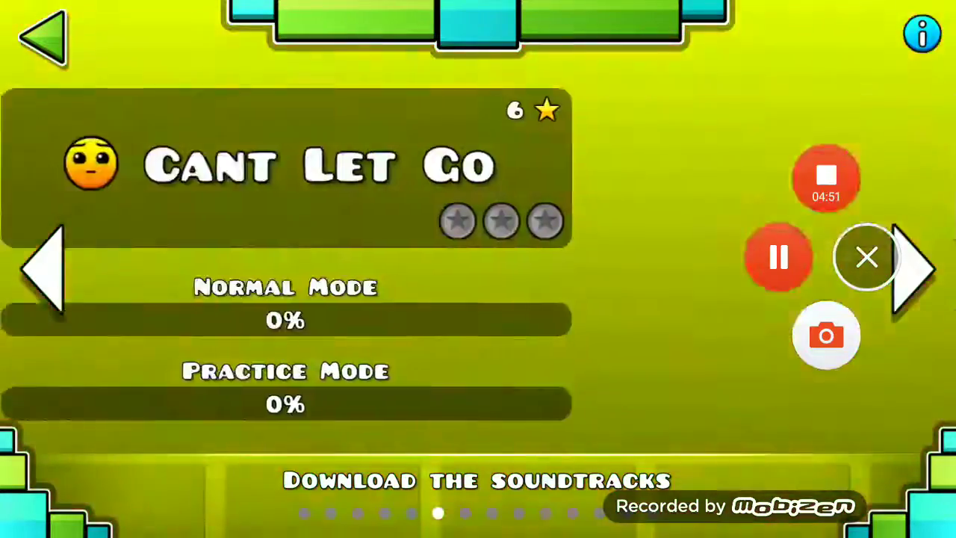
click(915, 268)
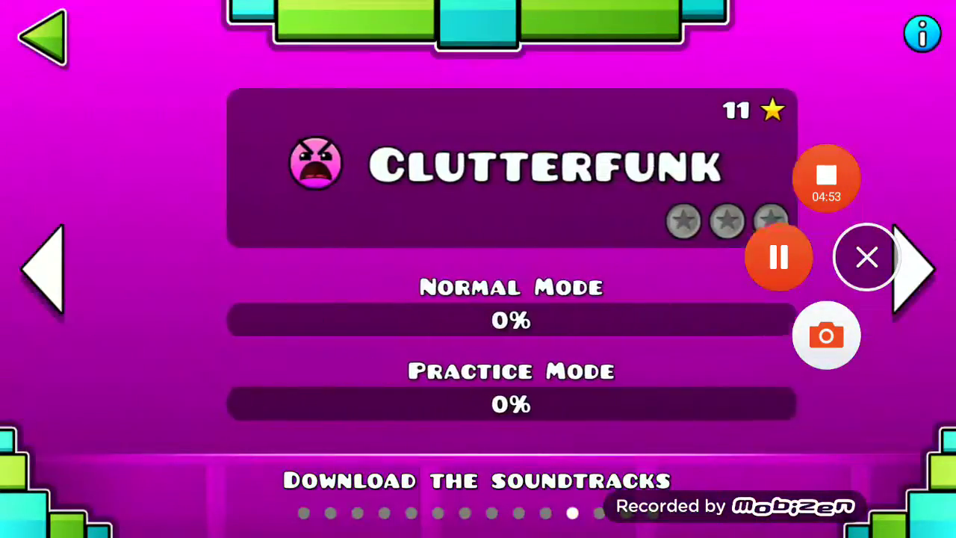